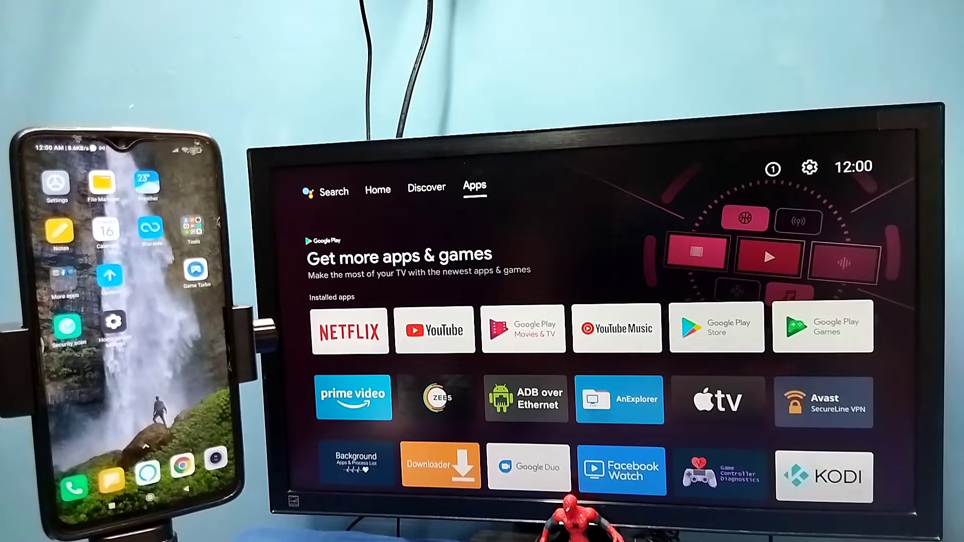
Switch between the TV's Discover and installed apps pages, then check its network connection.
left_click(426, 187)
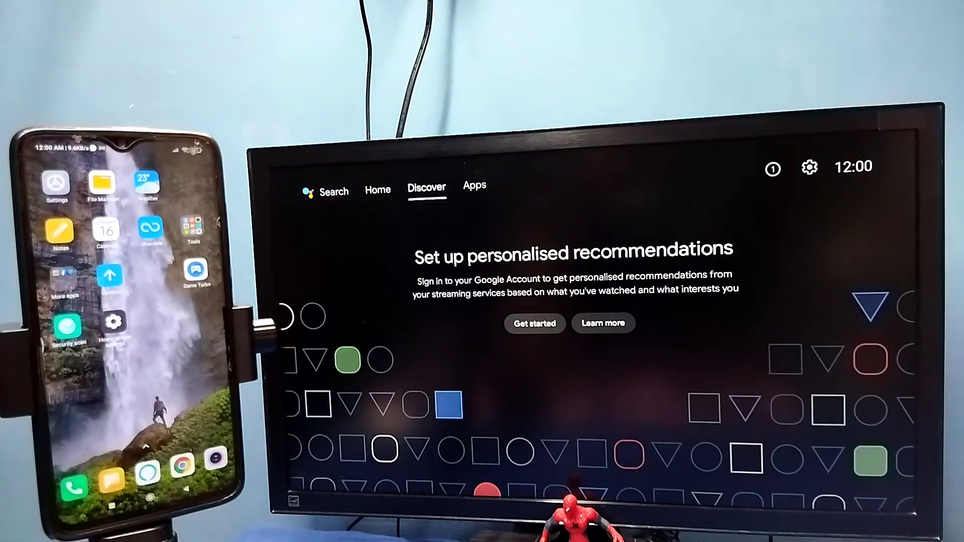
left_click(474, 186)
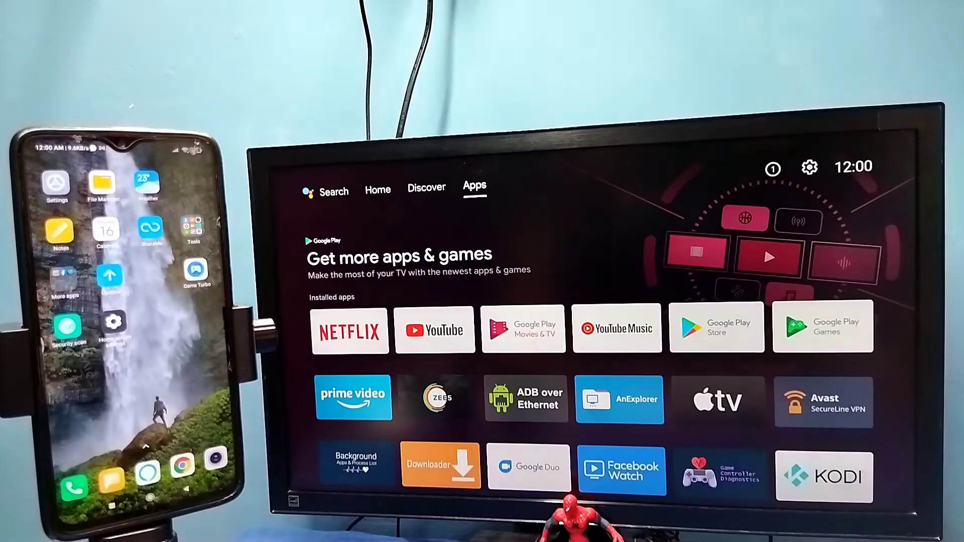
left_click(426, 187)
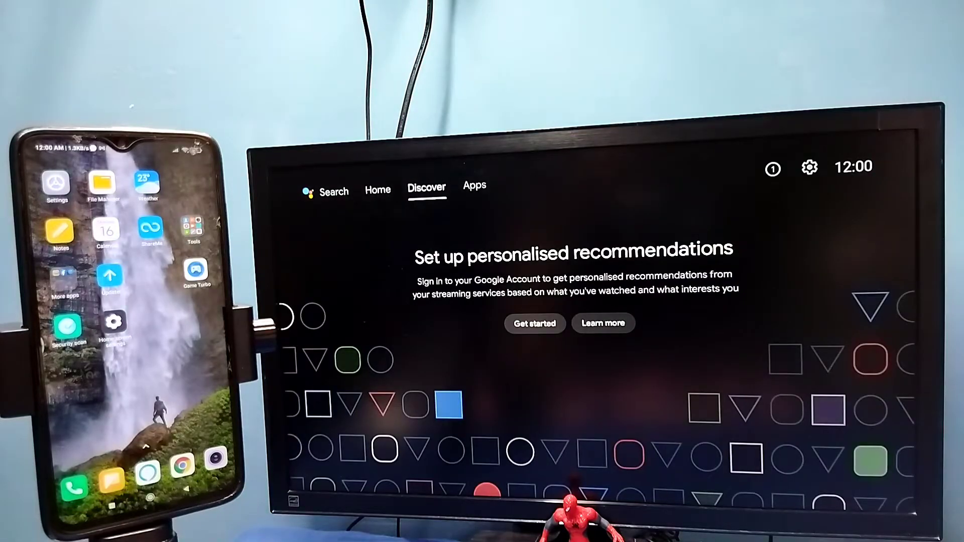
left_click(474, 185)
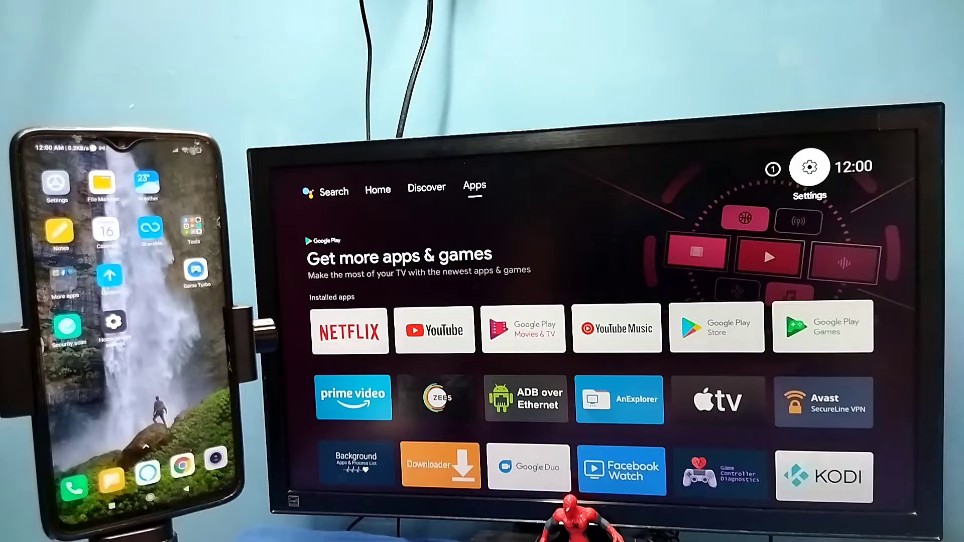
left_click(808, 167)
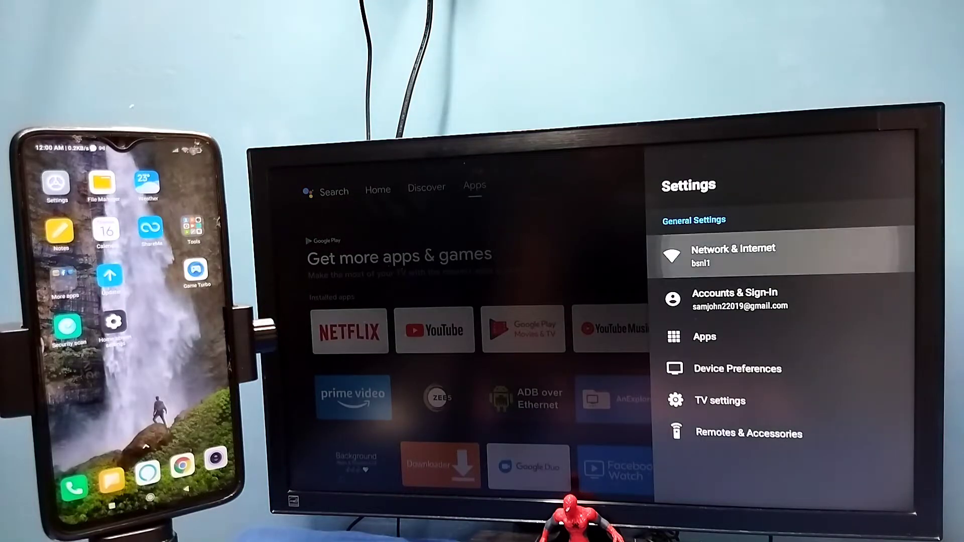
left_click(732, 255)
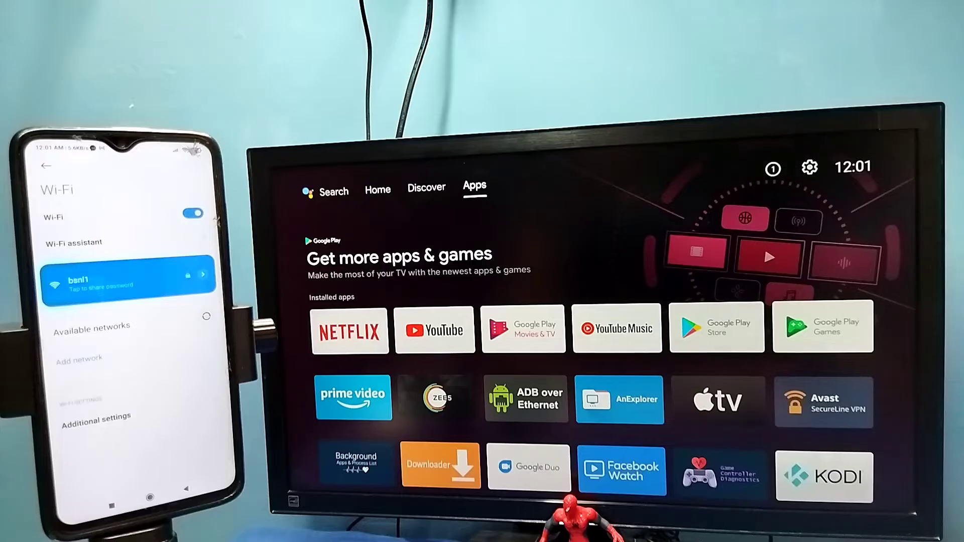
mouse_move(808, 166)
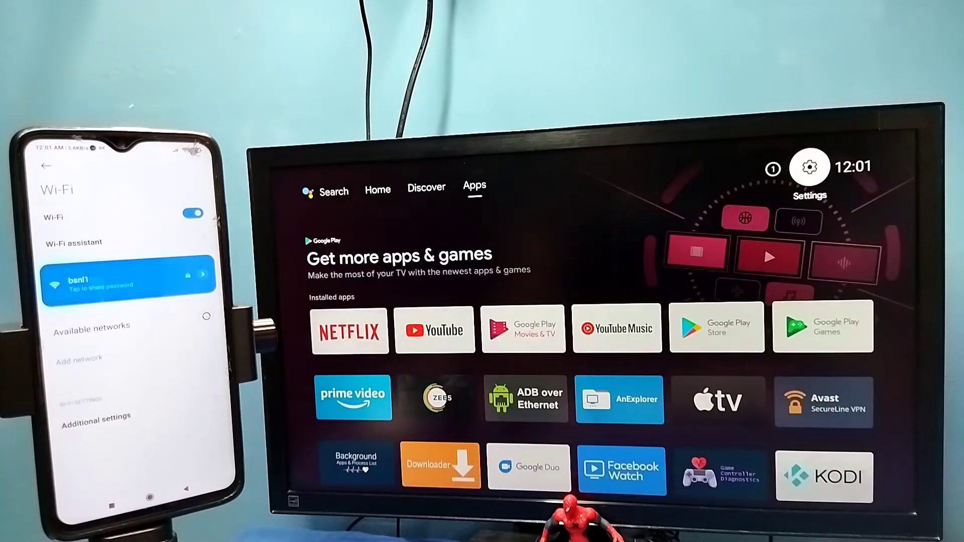
Under Device Preferences > Chromecast built-in, set 'Let others control your cast media' to Always.
left_click(808, 167)
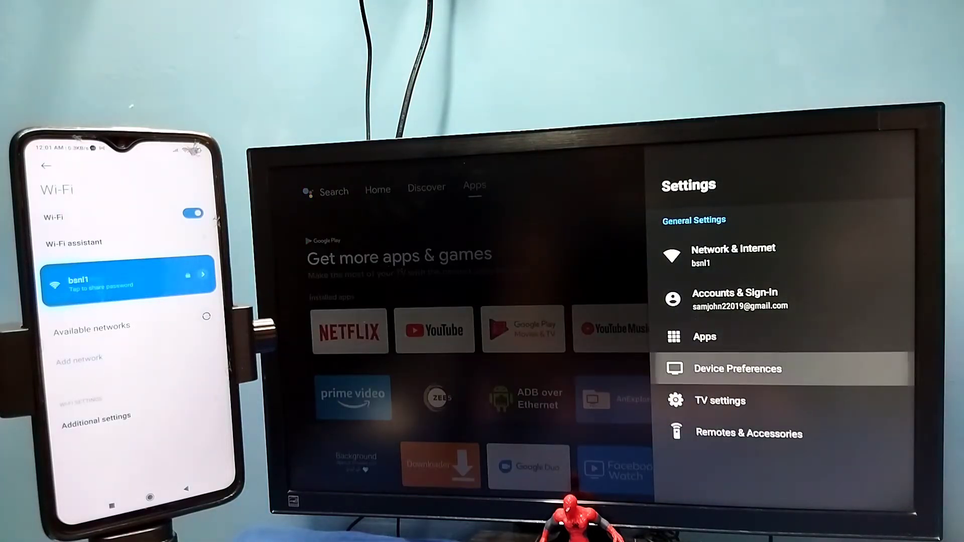
left_click(737, 368)
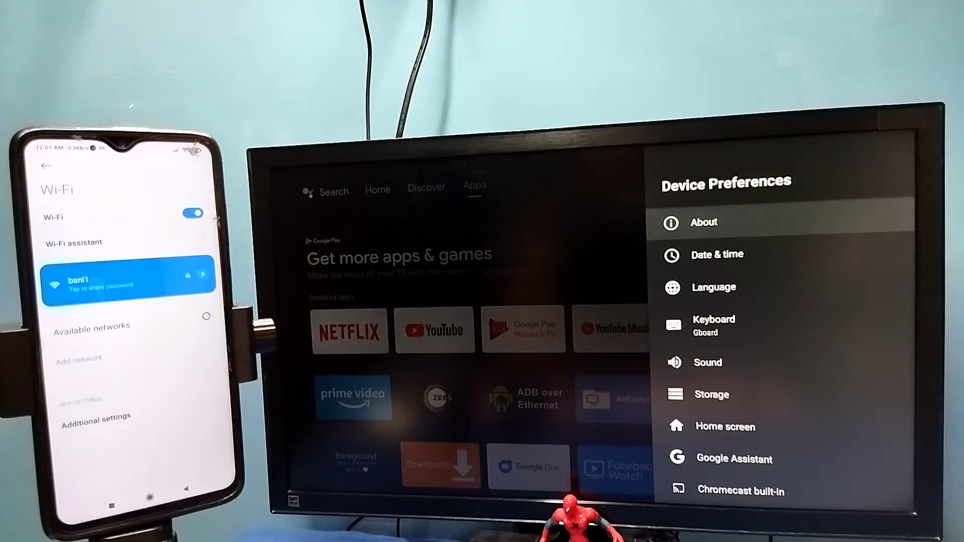
scroll("down", 3)
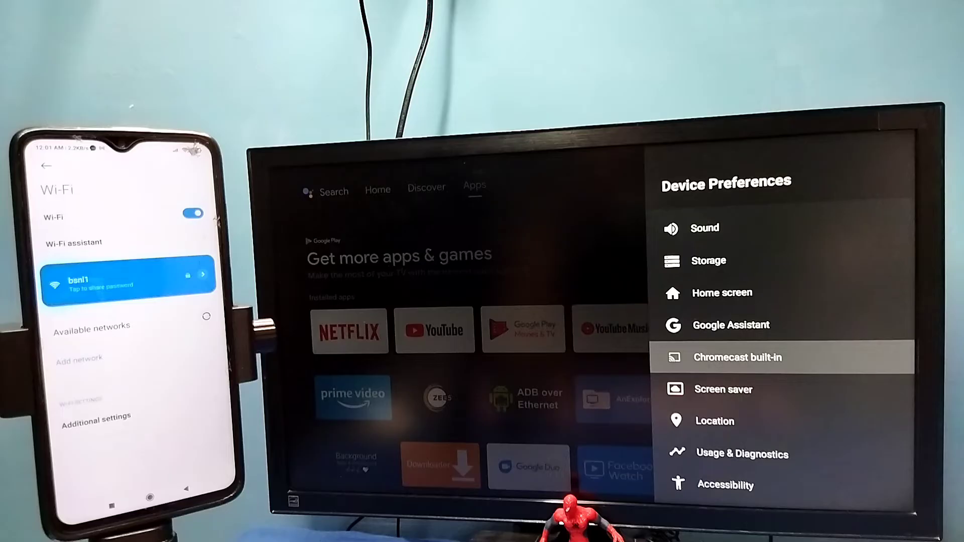
left_click(737, 357)
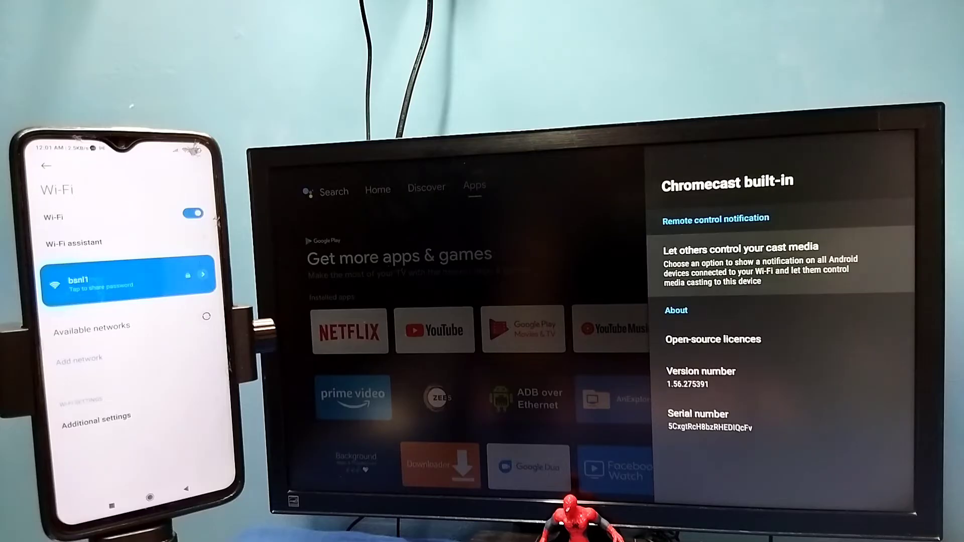
left_click(714, 219)
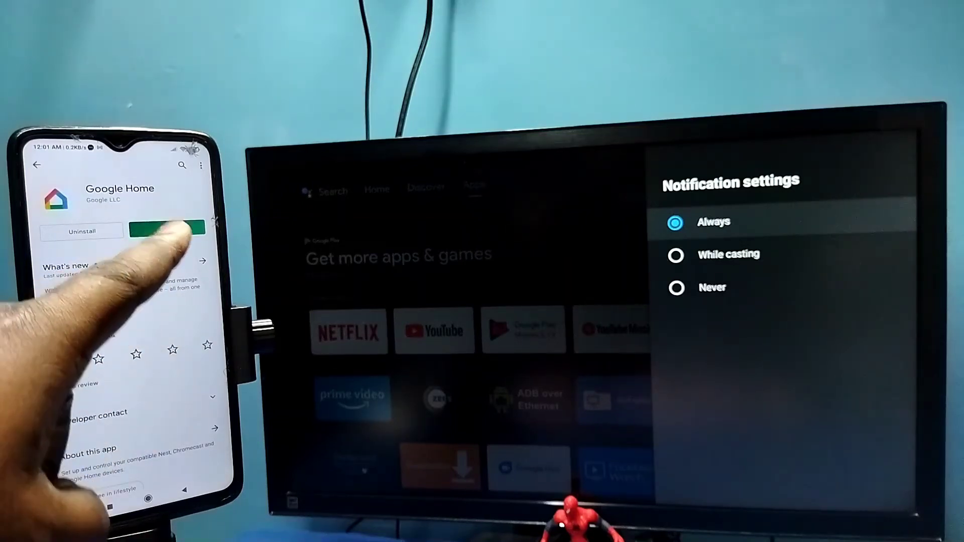
Launch Google Home from its Play Store page and select the Android TV device.
left_click(163, 231)
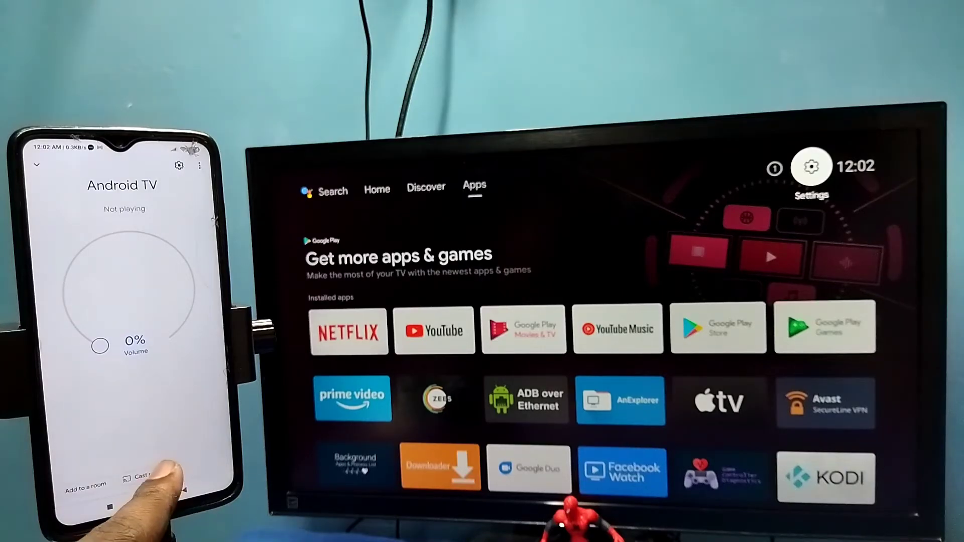
Choose Cast my screen and confirm Start now to mirror the phone on the TV.
left_click(142, 478)
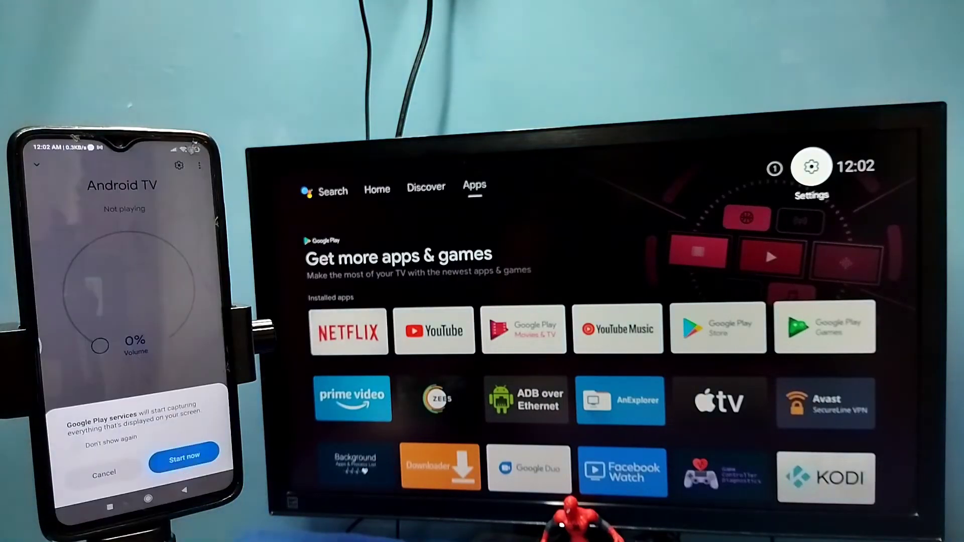
left_click(183, 458)
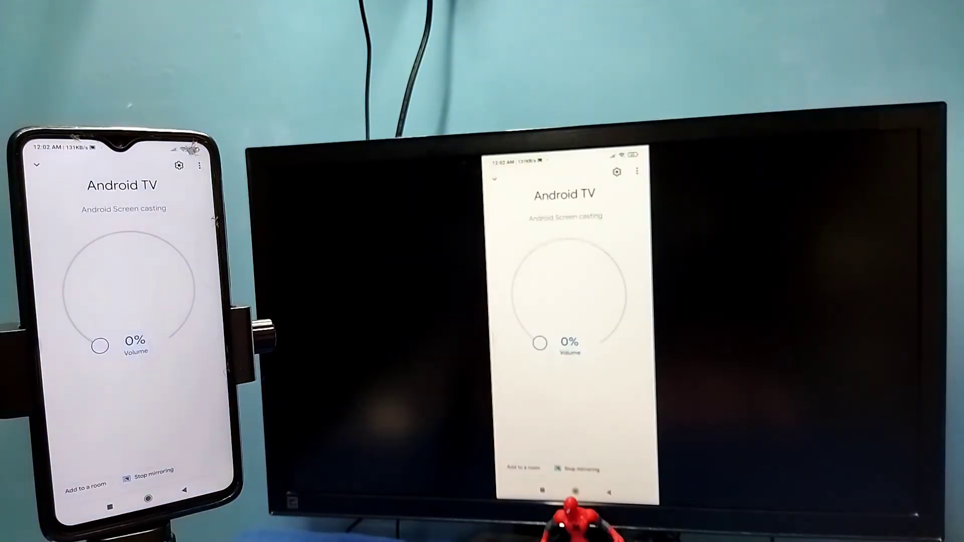
End the Google Home screen mirroring and bring up the phone's Settings app.
left_click(148, 476)
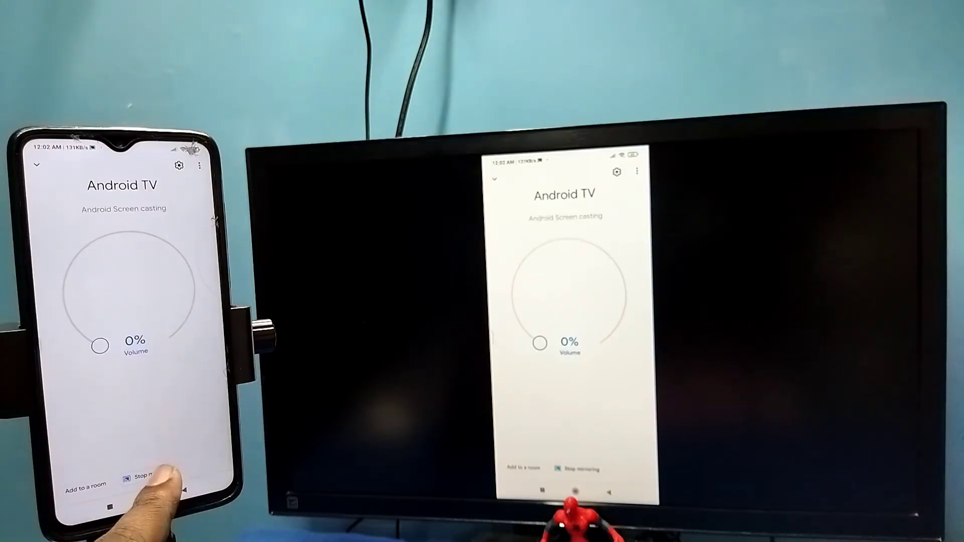
left_click(150, 479)
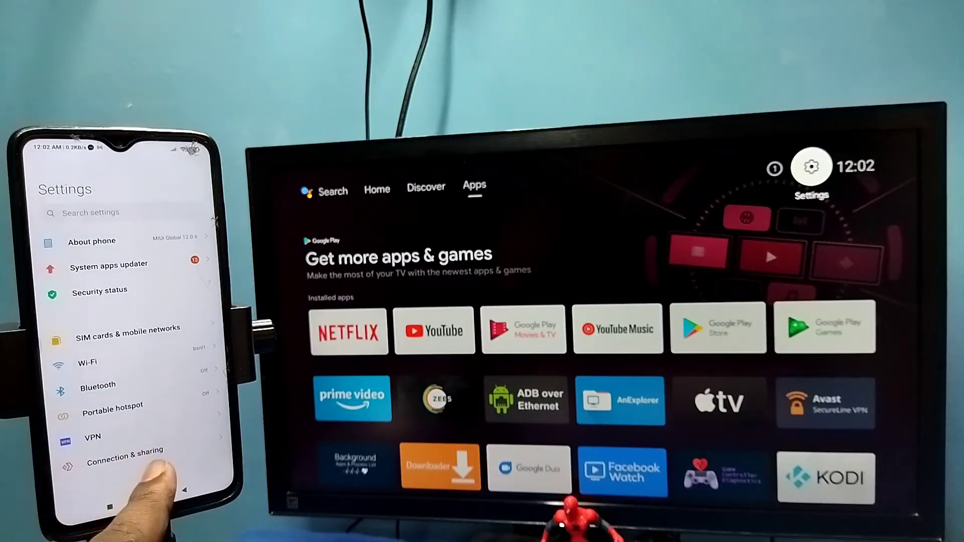
Go to Connection & sharing > Wireless display and pick Android TV from the device list.
left_click(125, 457)
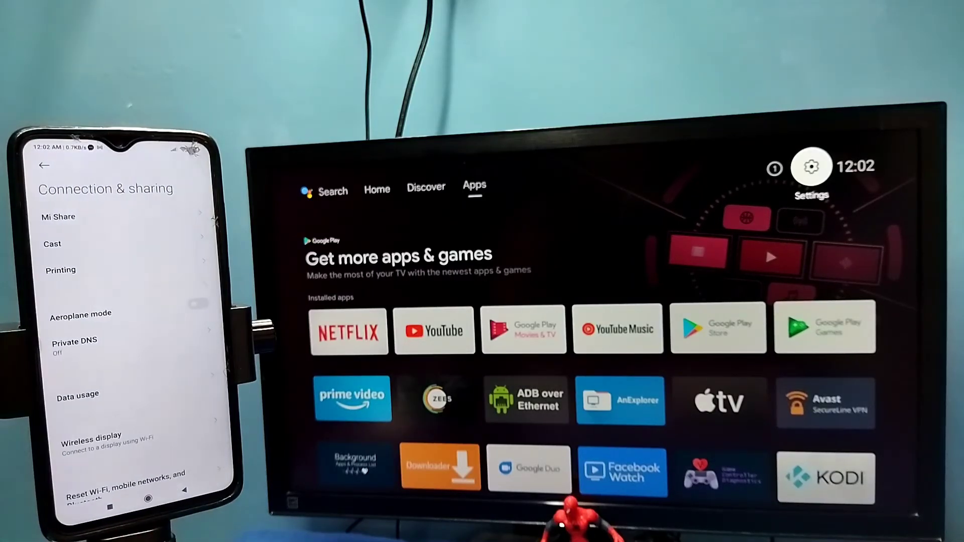
left_click(110, 445)
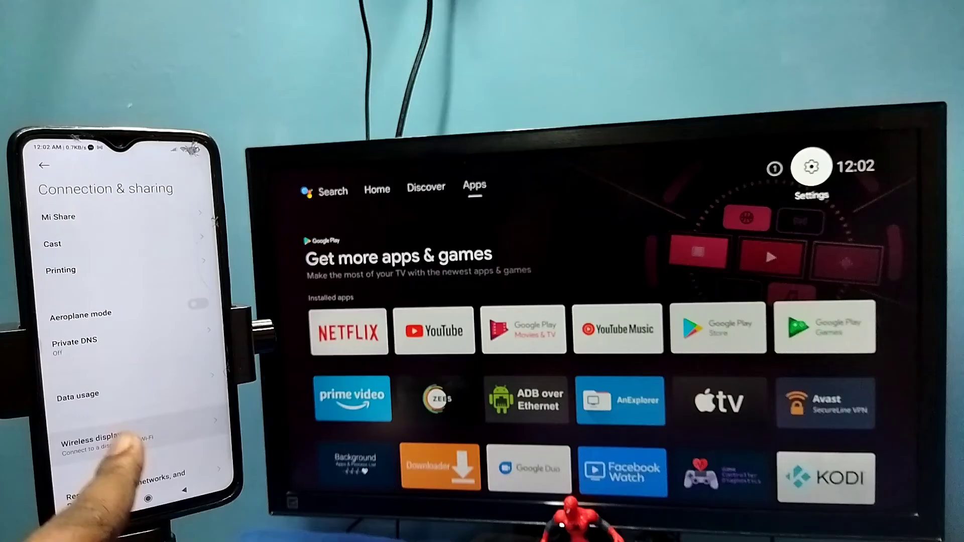
left_click(114, 443)
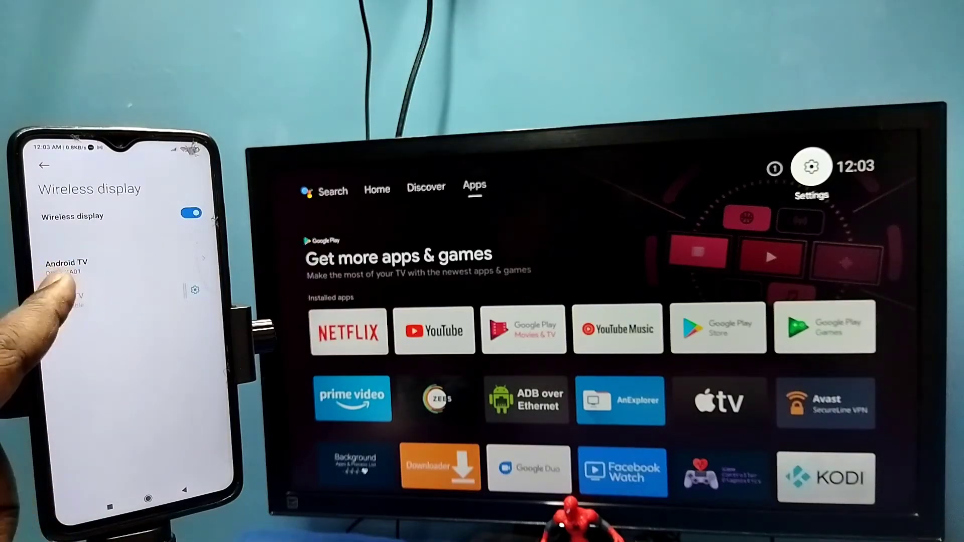
left_click(66, 268)
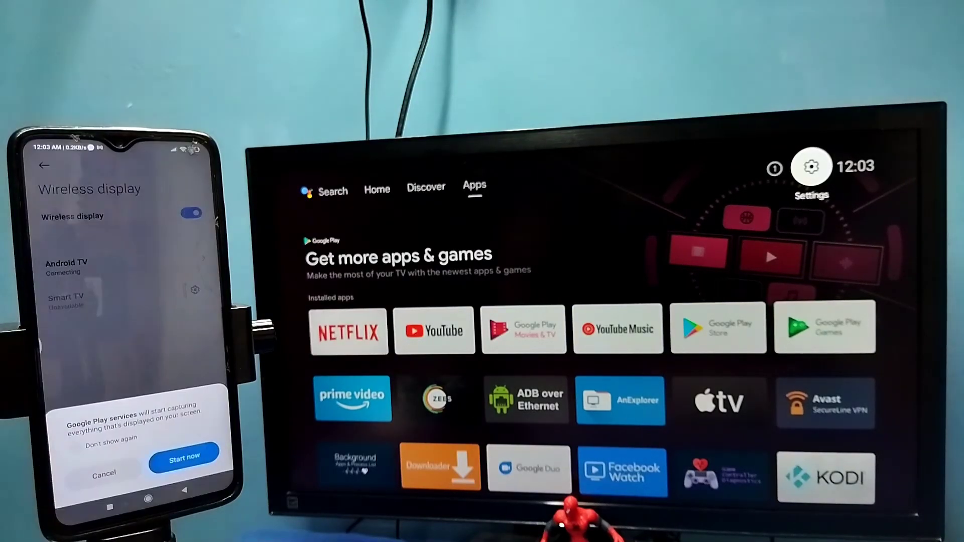
Confirm Start now to mirror over Wireless display, then select the connected Android TV's Disconnect option.
left_click(183, 456)
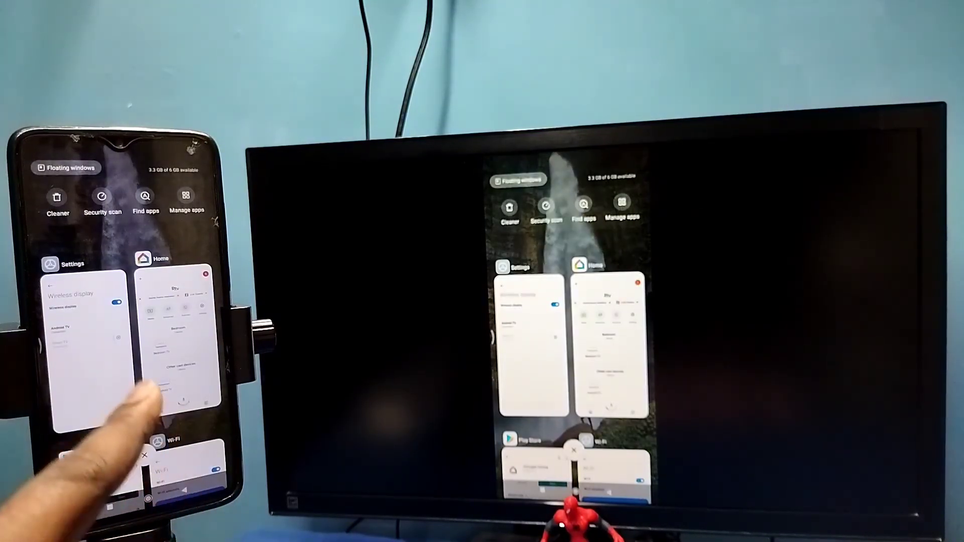
left_click(79, 338)
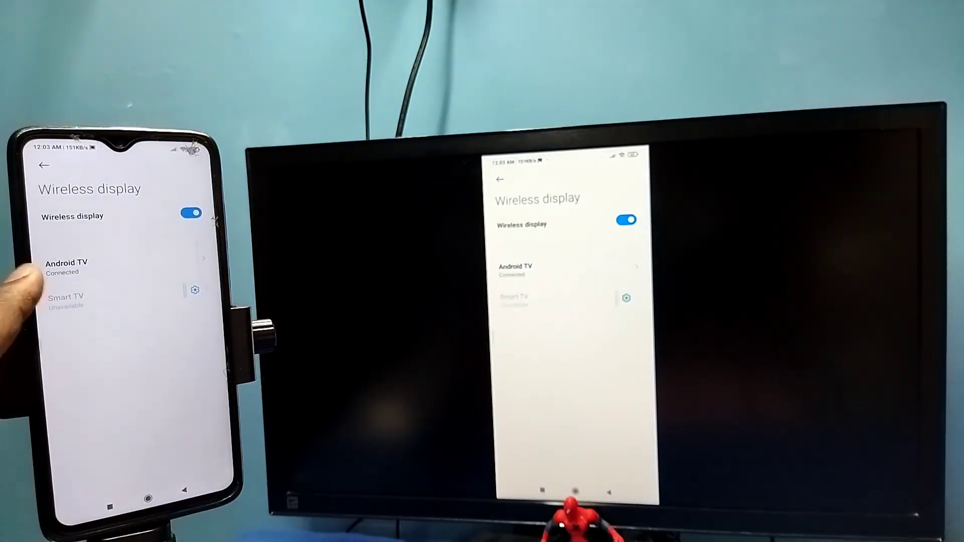
left_click(66, 262)
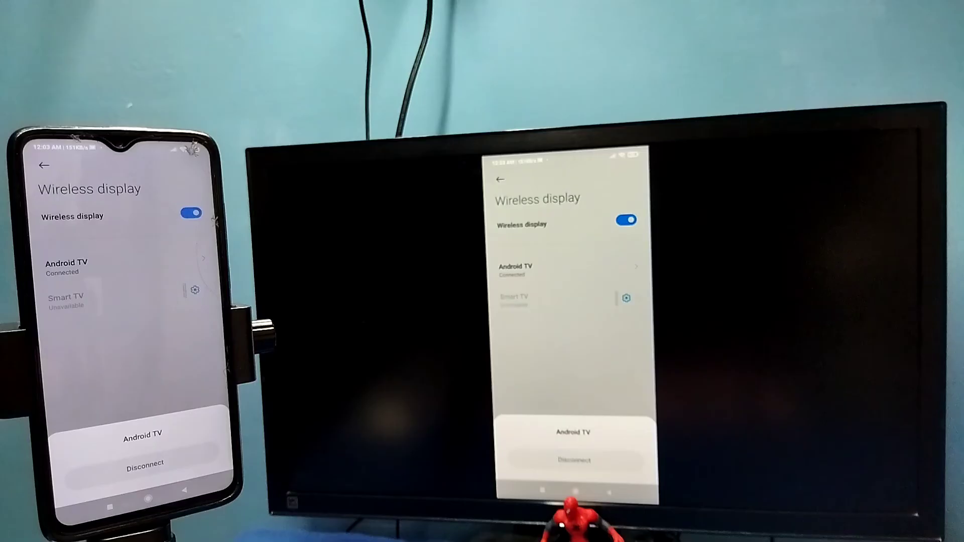
left_click(144, 463)
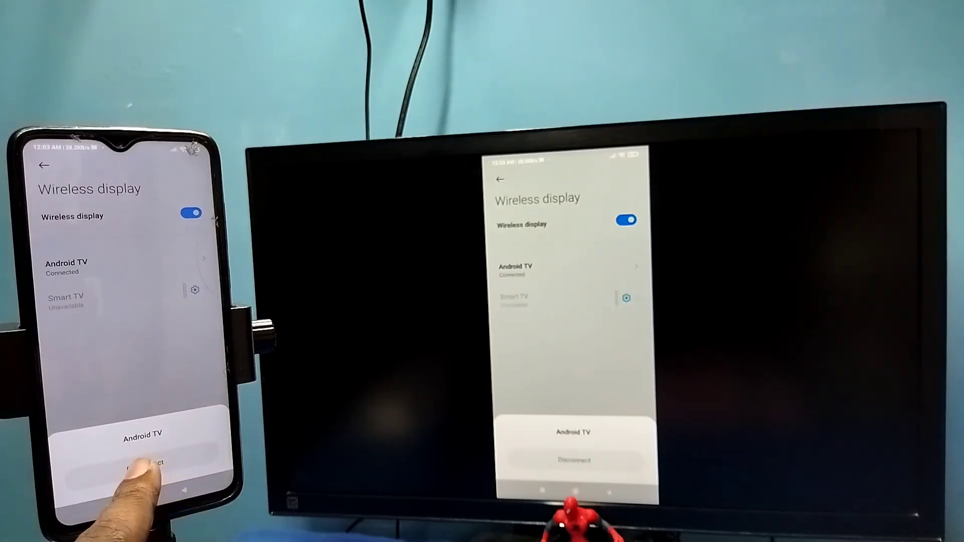